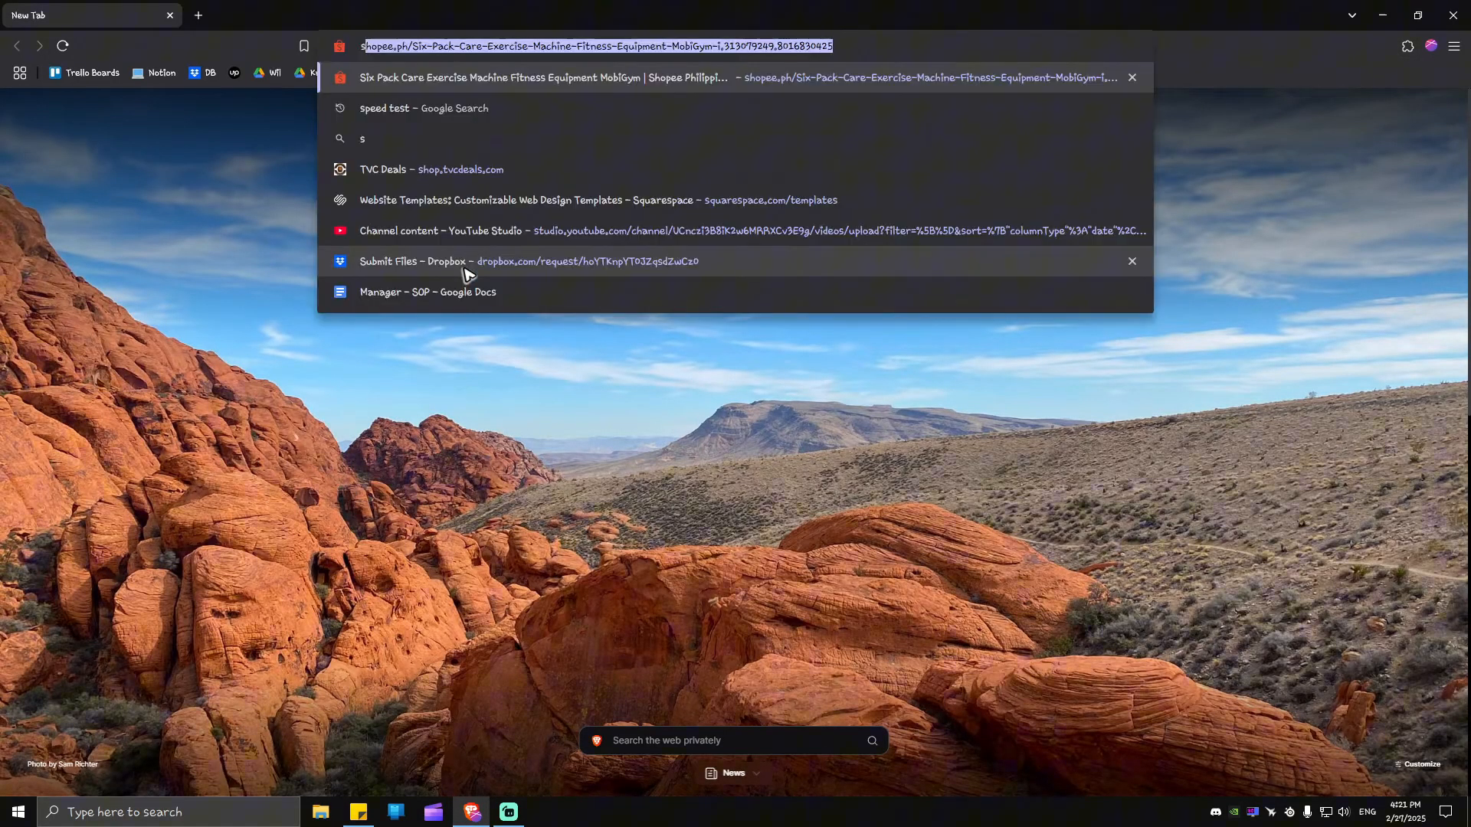
# Step: Search 'speed test' and run Google's speed test, measuring about 6.8 Mbps download
pyautogui.write('speed tes')
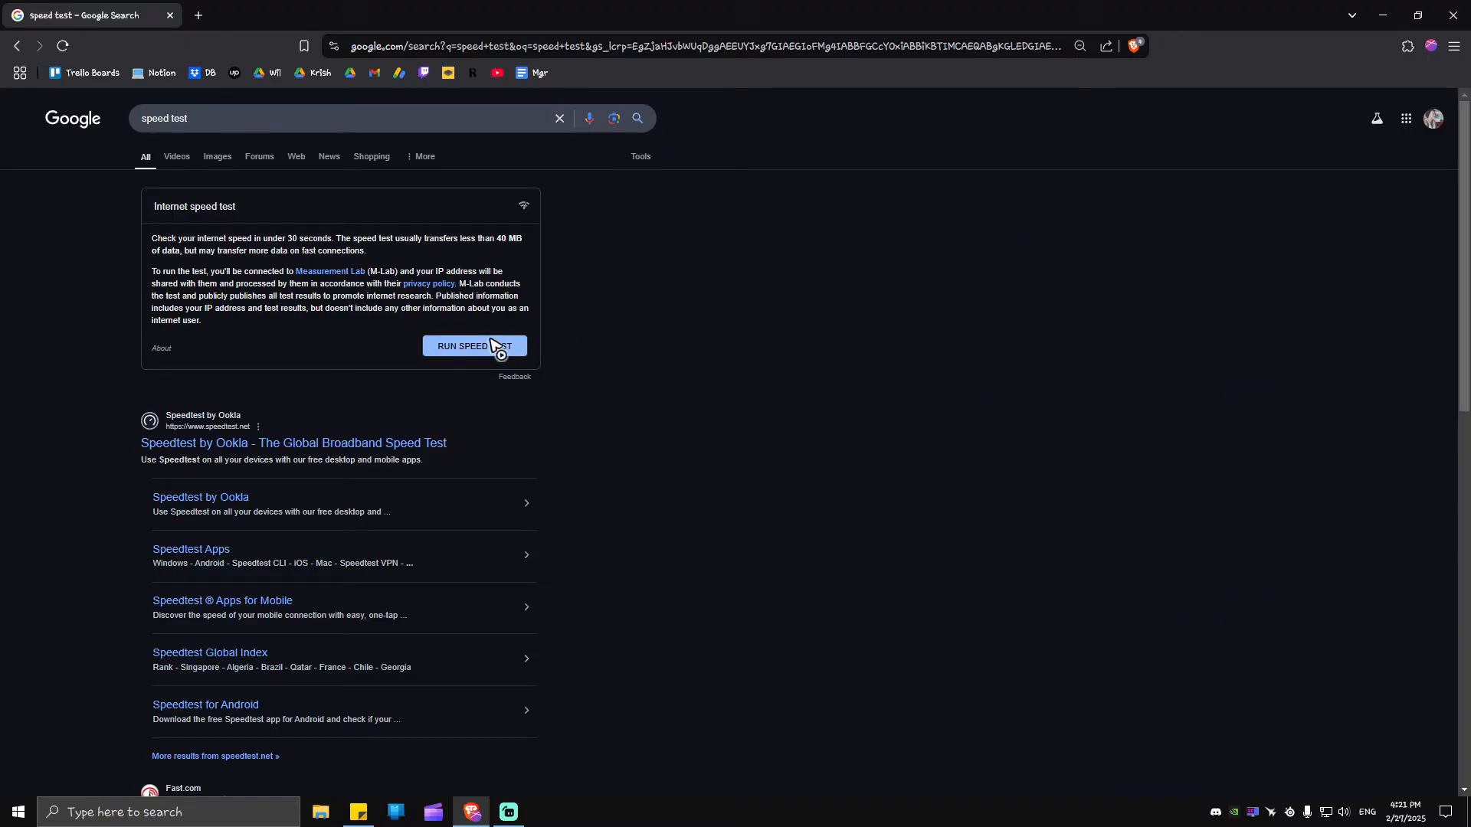
pyautogui.moveTo(292, 441)
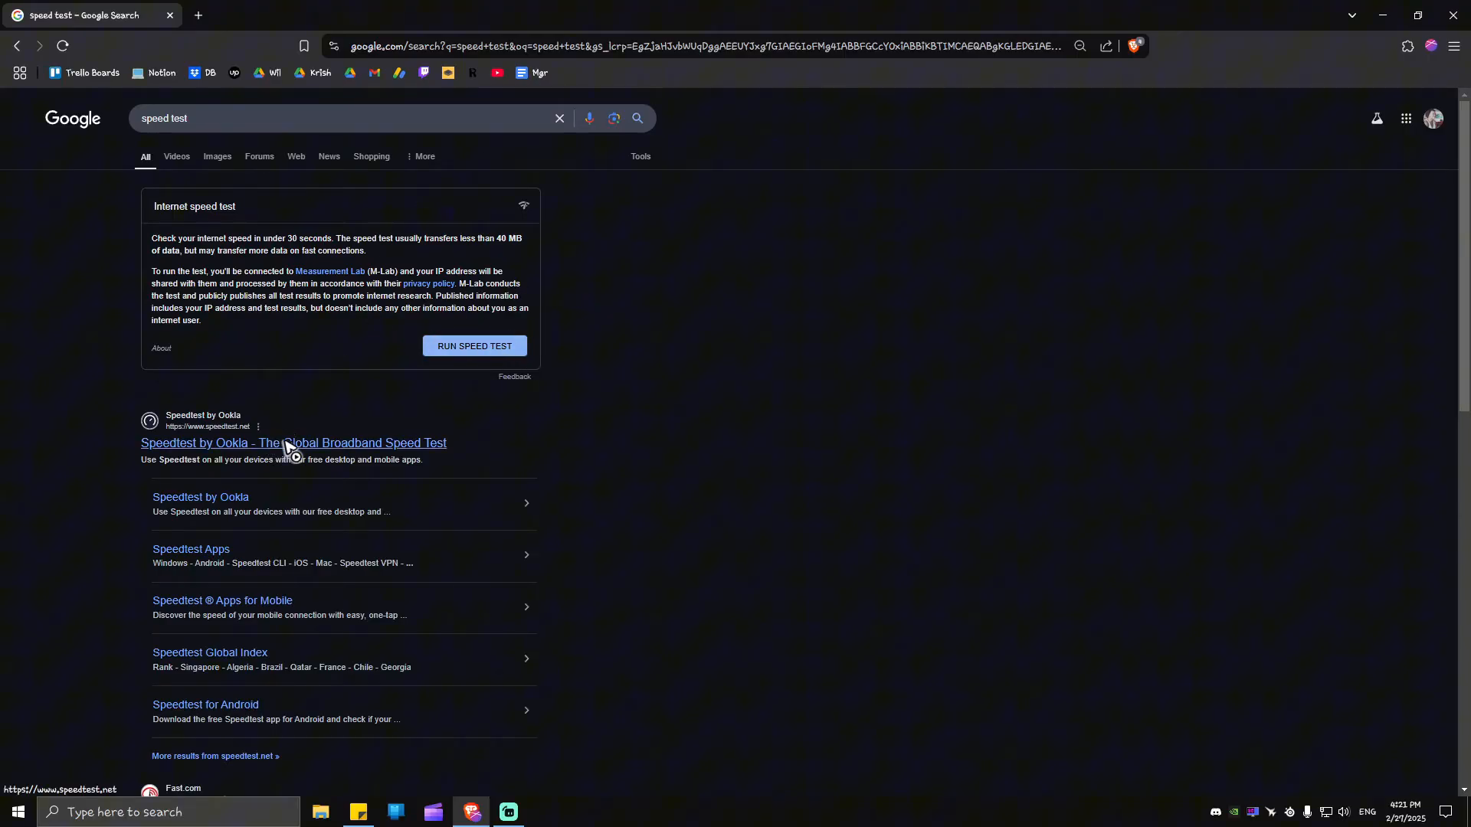
pyautogui.click(473, 346)
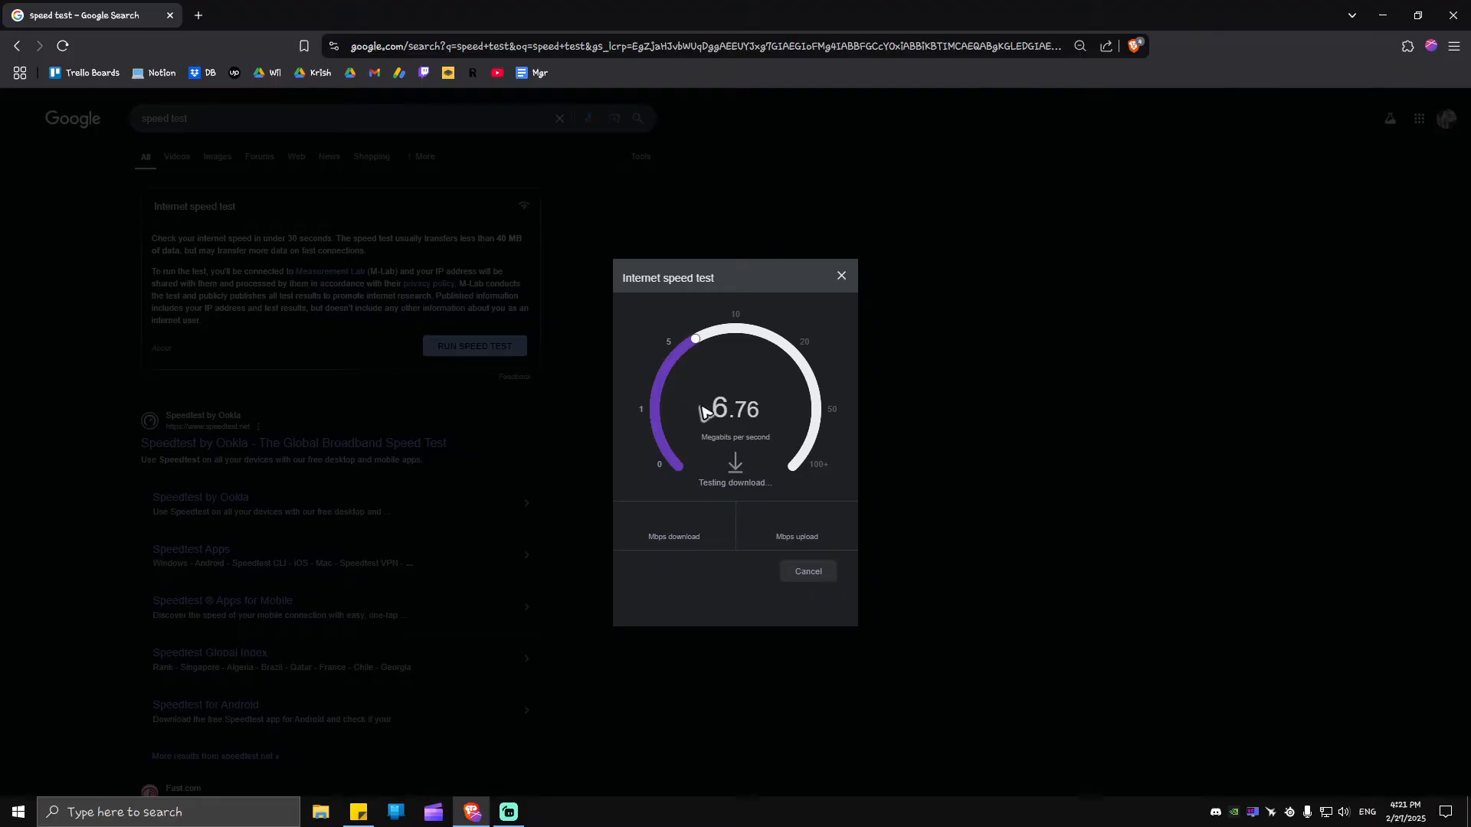
pyautogui.moveTo(682, 451)
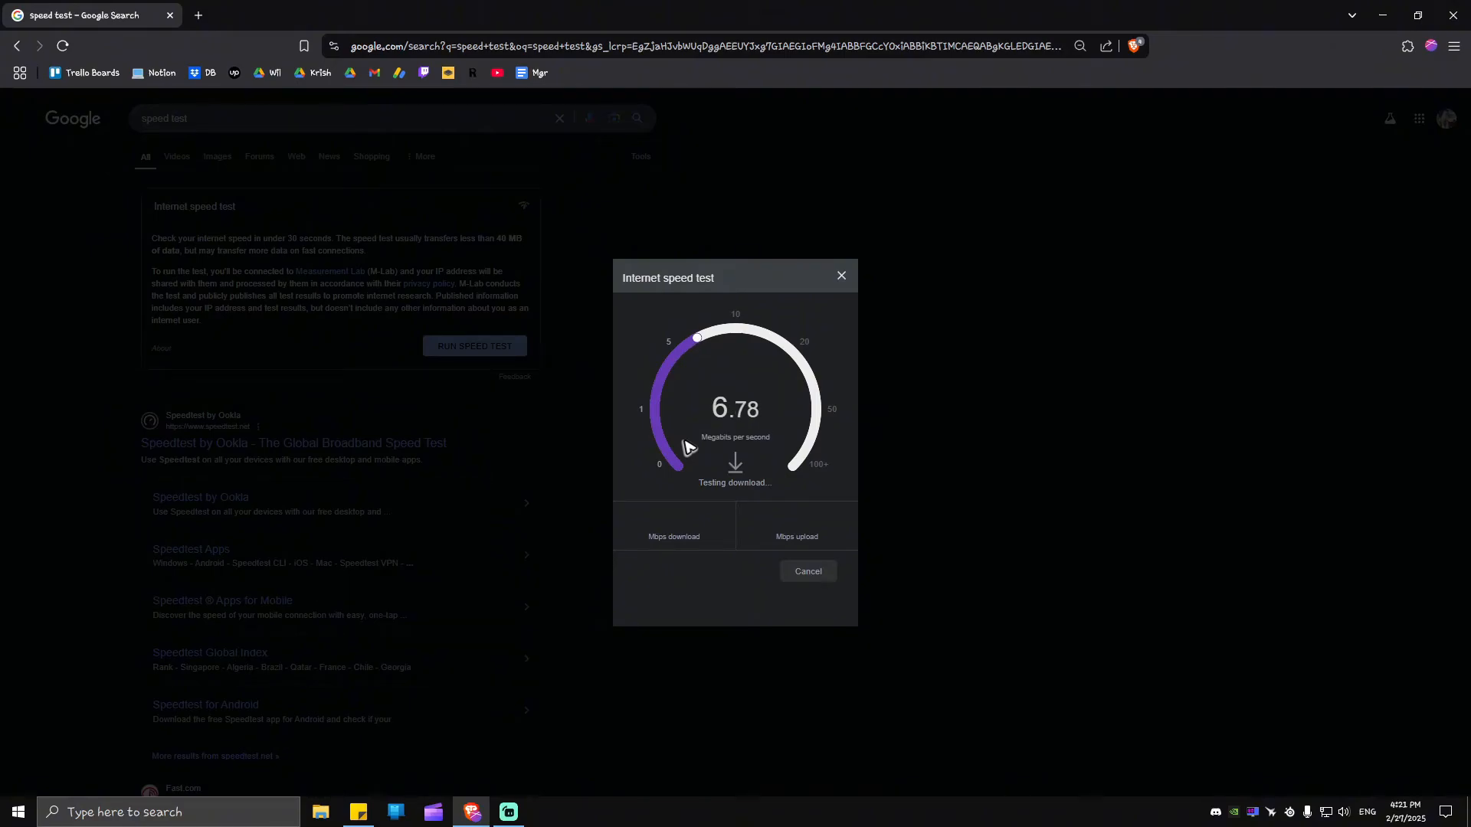
pyautogui.click(840, 276)
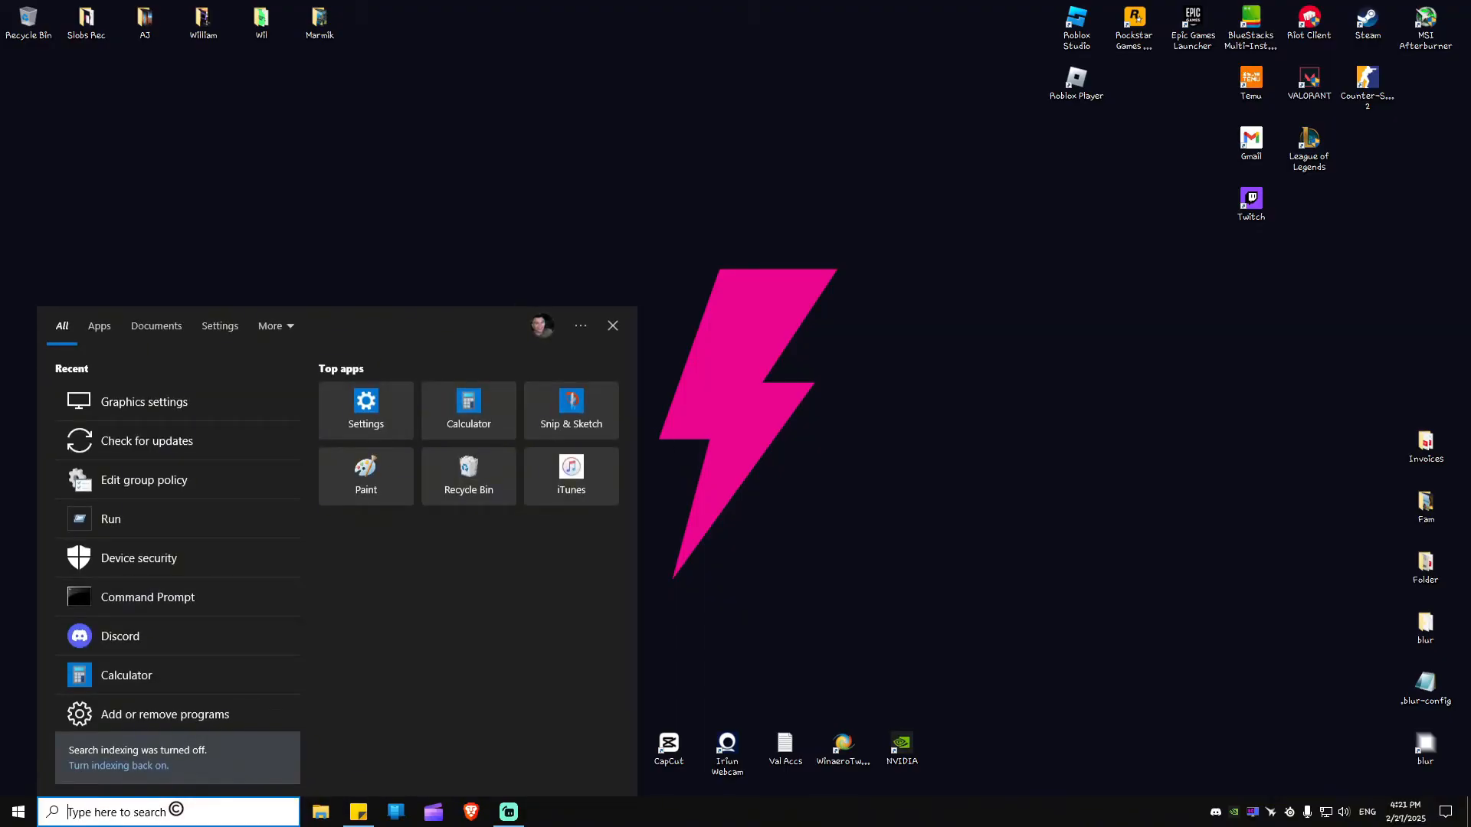
# Step: Run ipconfig /release, /renew and netsh winsock reset in Command Prompt, then close it
pyautogui.click(146, 597)
pyautogui.write('ipconfig /release')
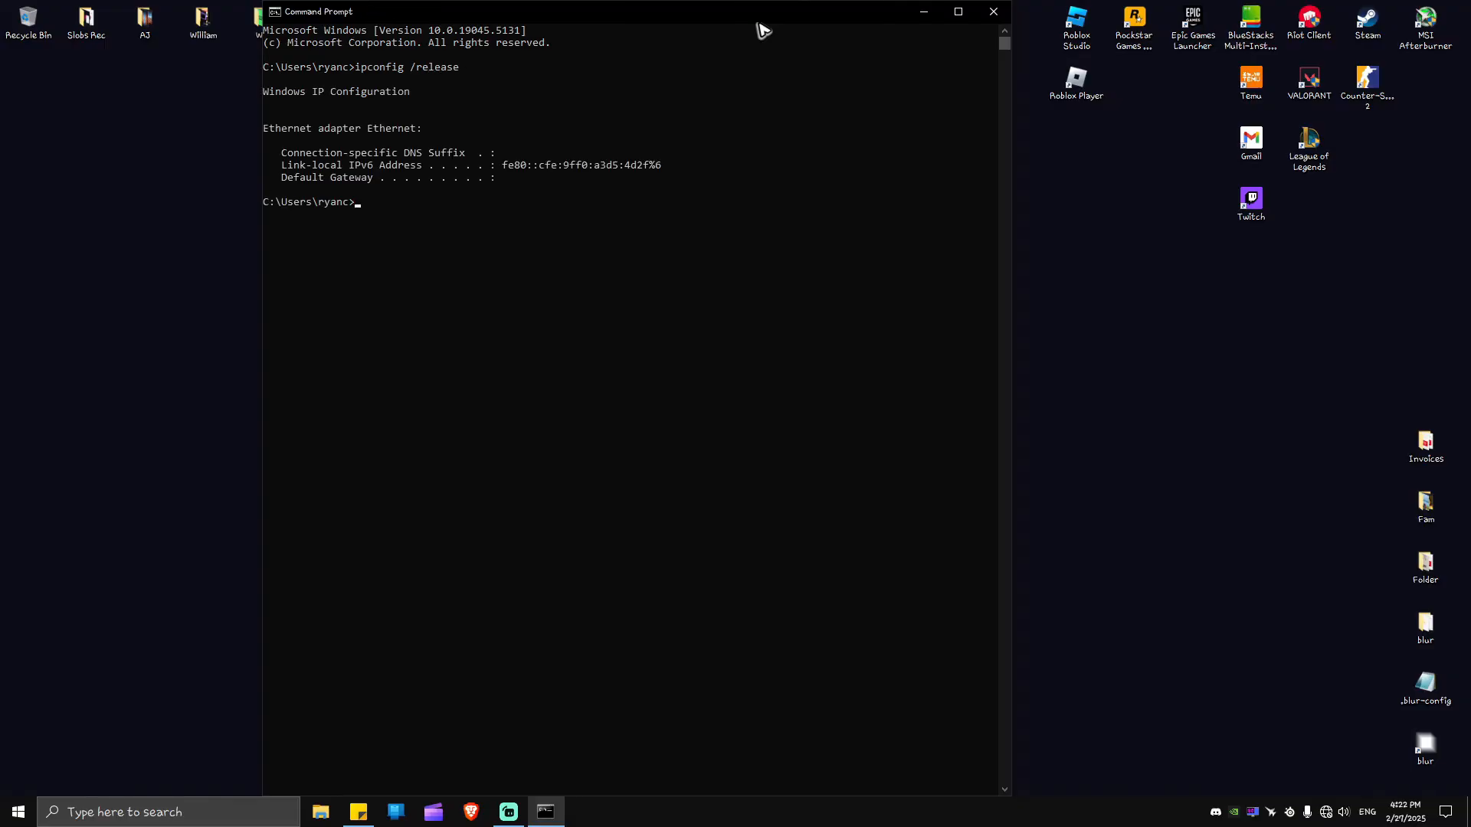
pyautogui.write('i[')
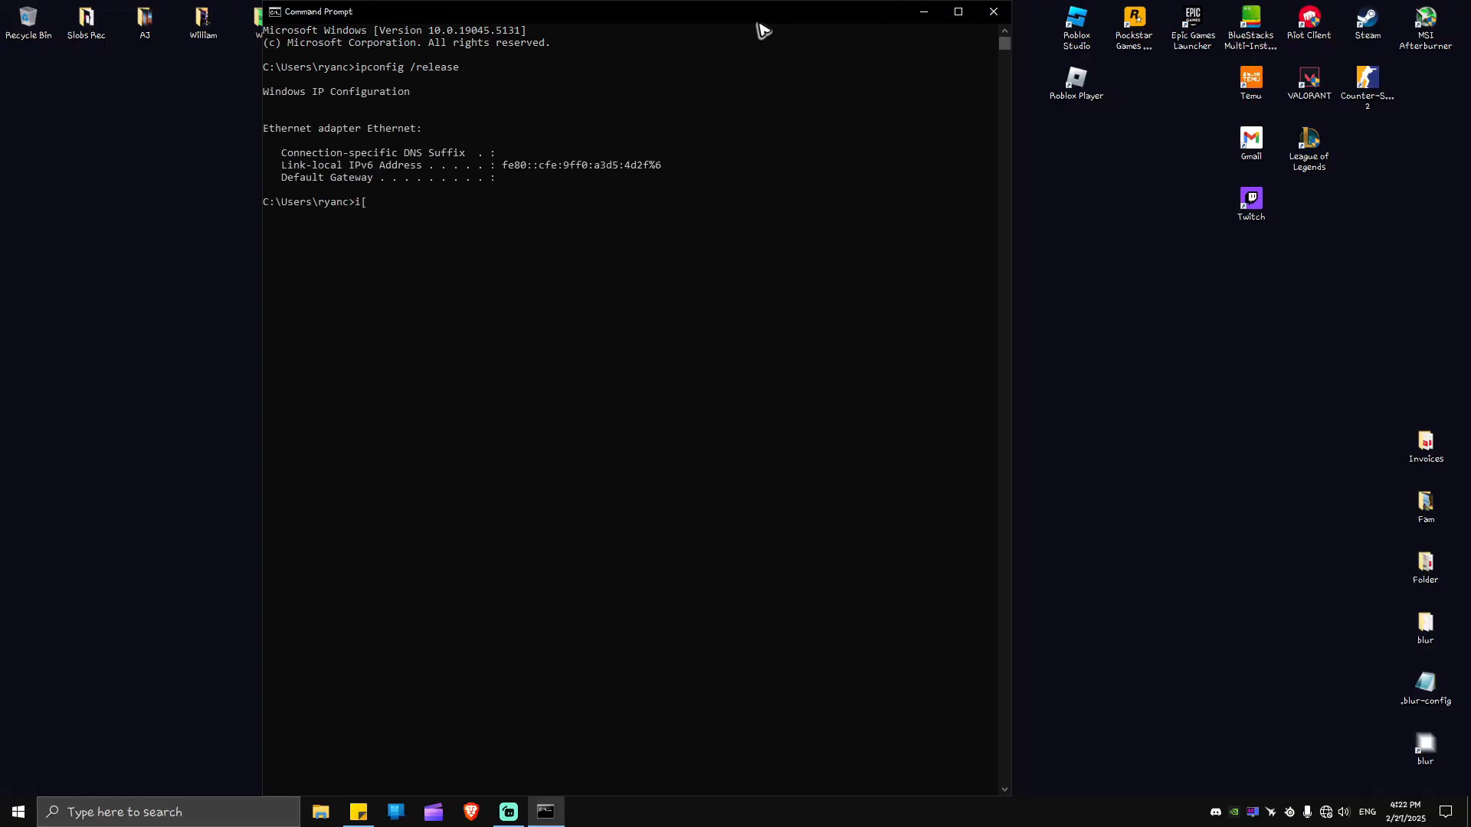
pyautogui.write('pconfig /renew')
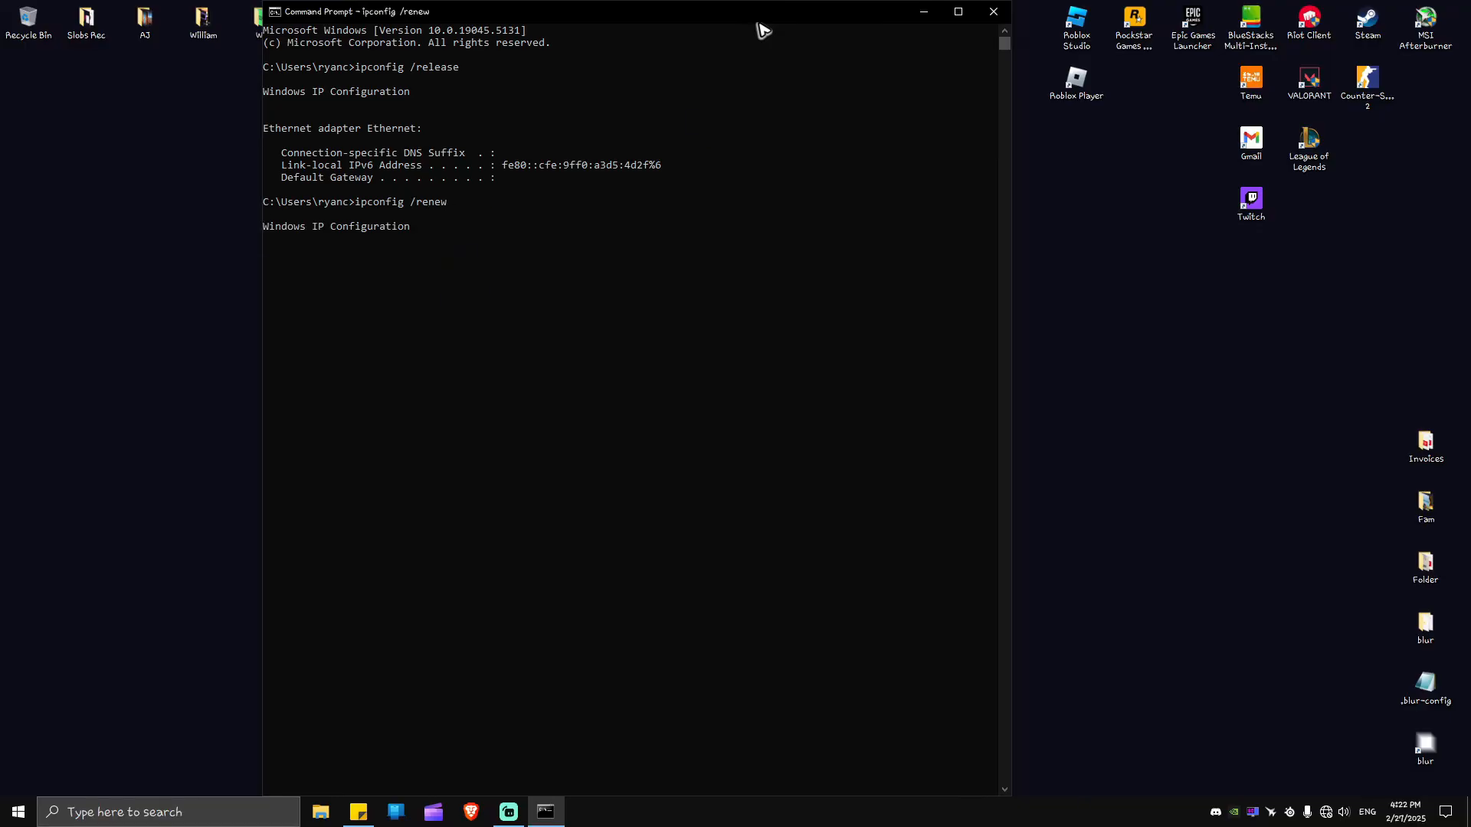
pyautogui.moveTo(685, 141)
pyautogui.write('netsh winsock reset')
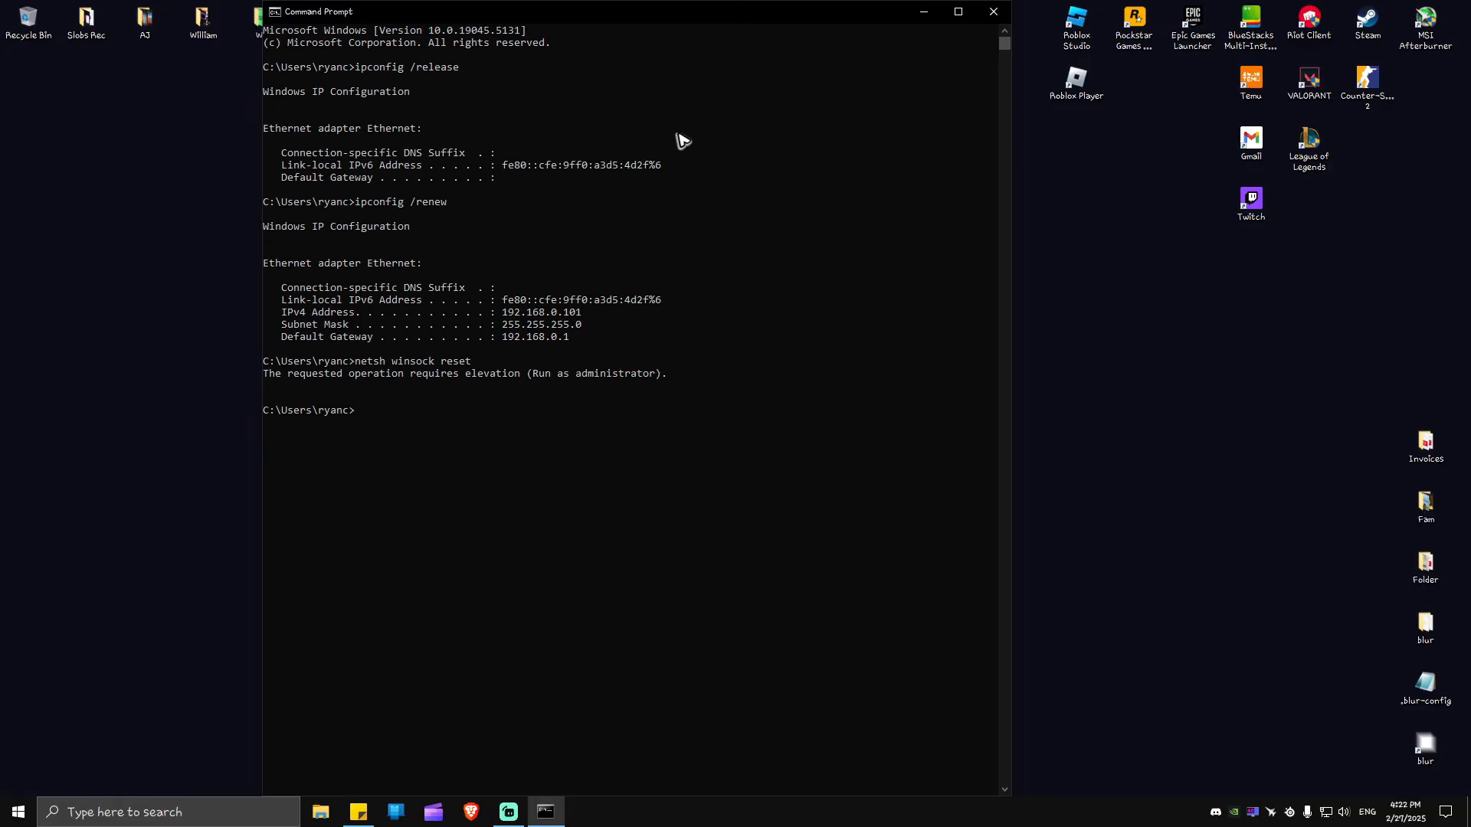
pyautogui.click(17, 811)
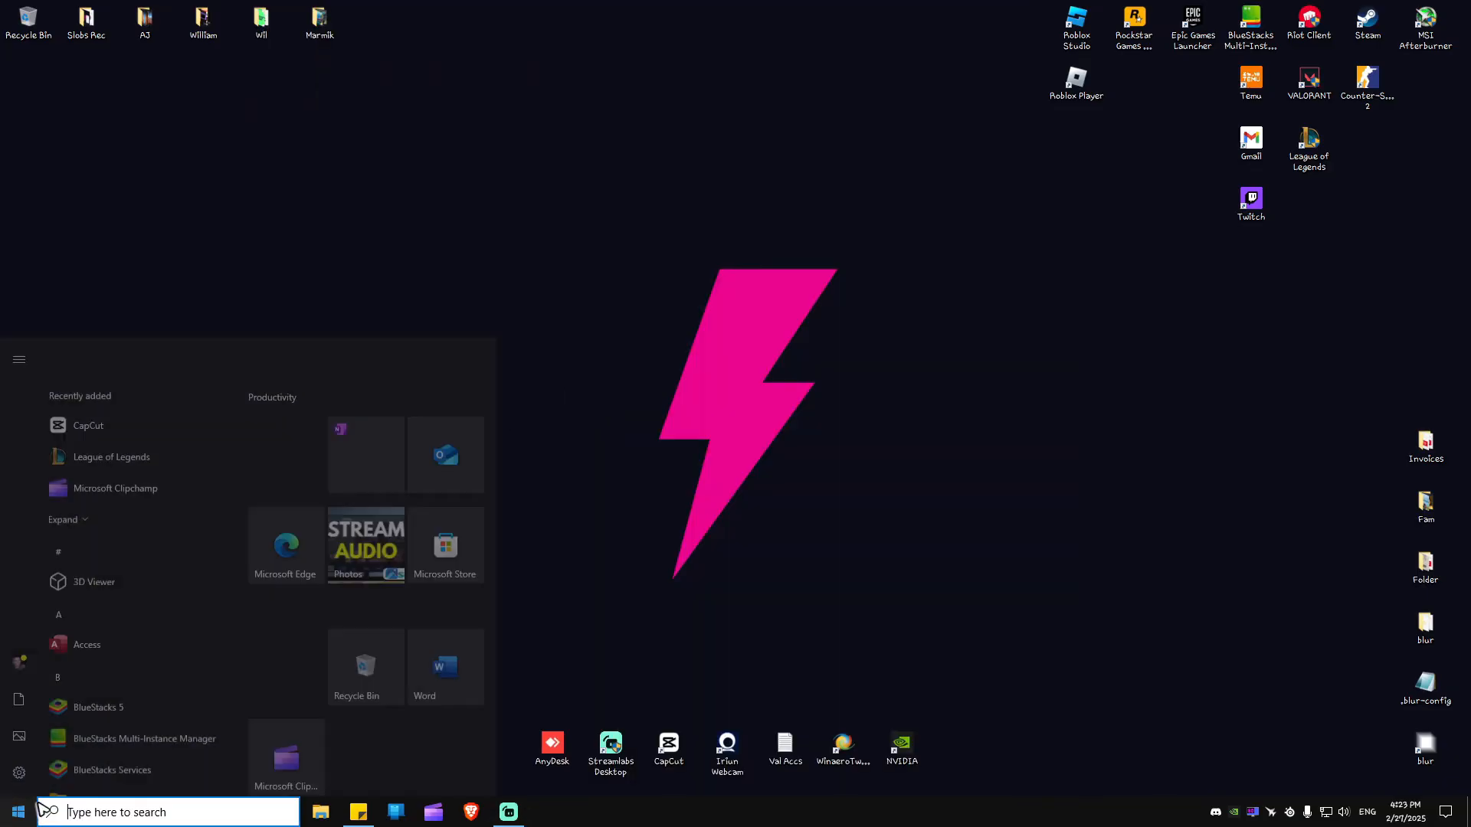
# Step: Go from the tray network icon's Network & Internet settings to Change adapter options
pyautogui.click(928, 485)
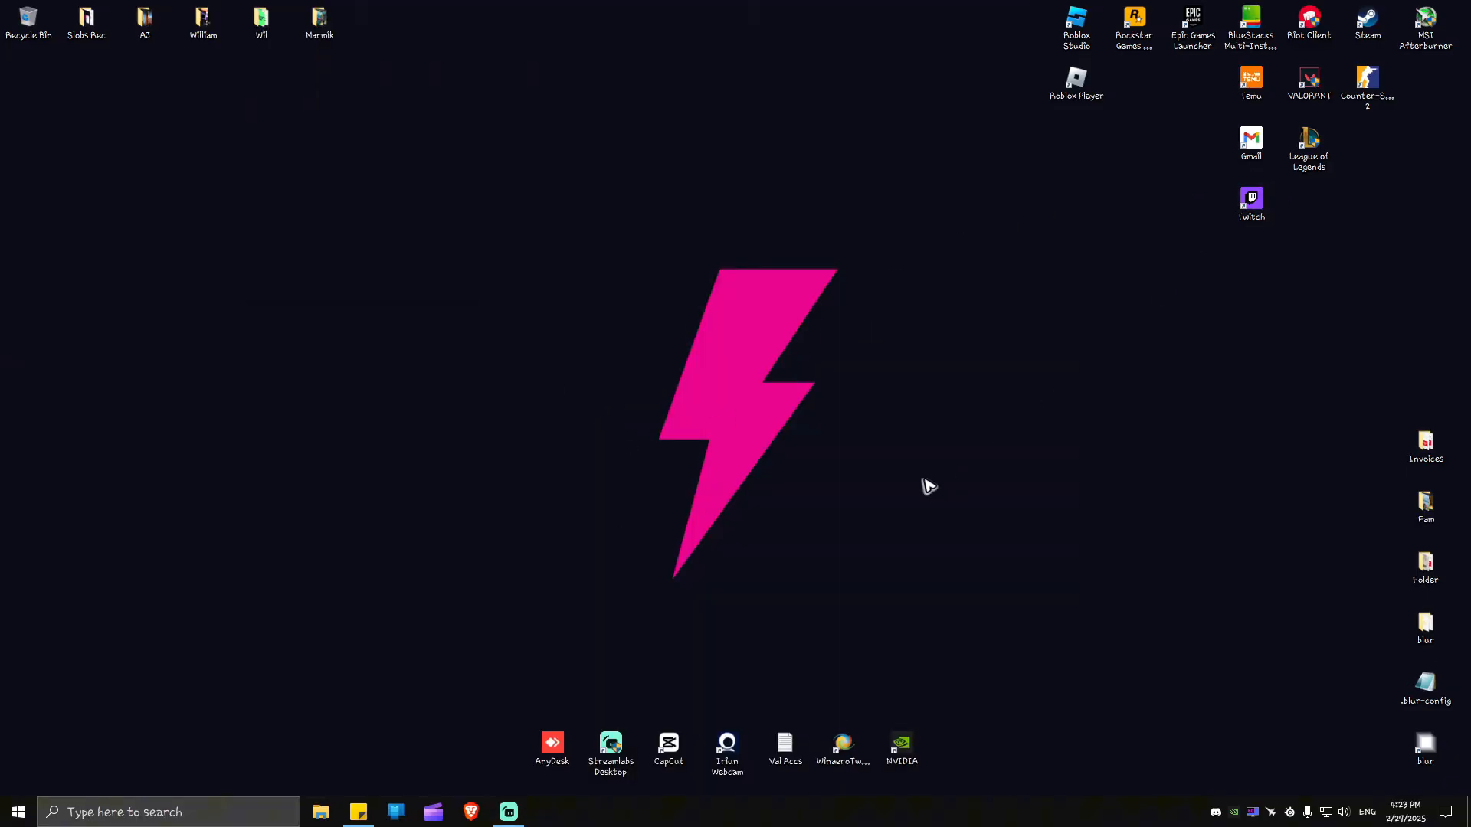
pyautogui.moveTo(927, 478)
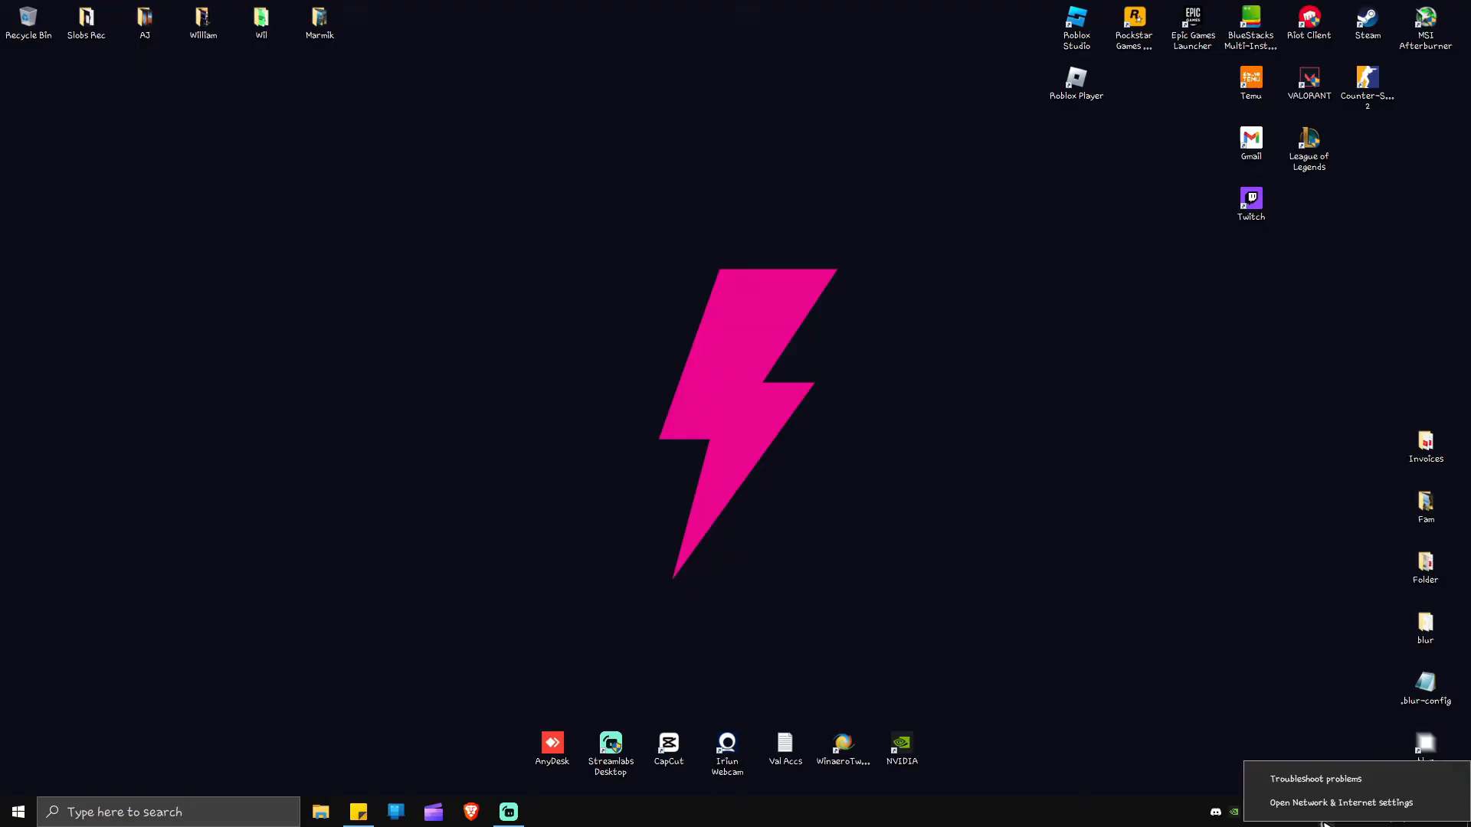
pyautogui.moveTo(1341, 803)
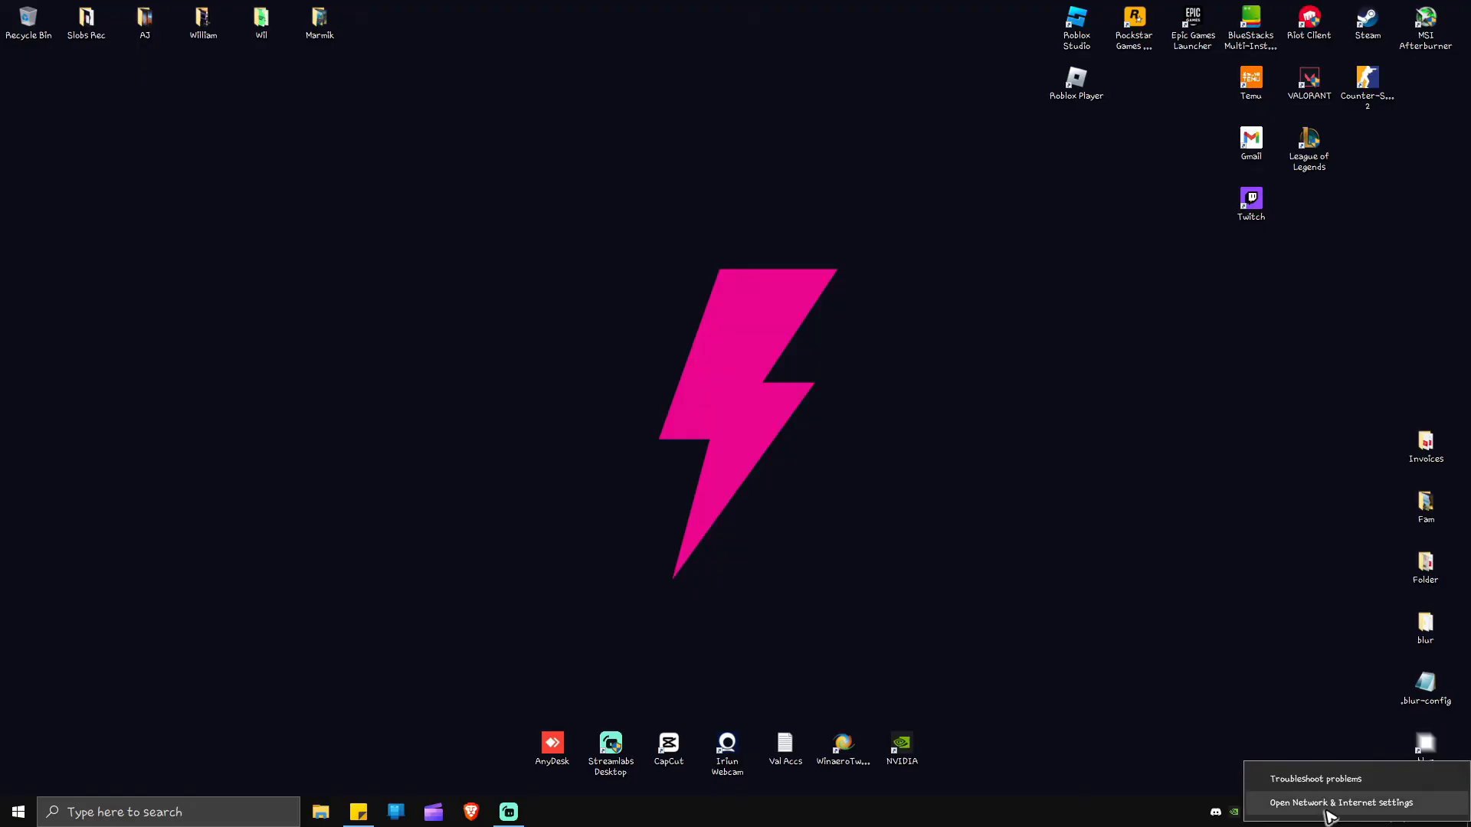
pyautogui.click(1342, 802)
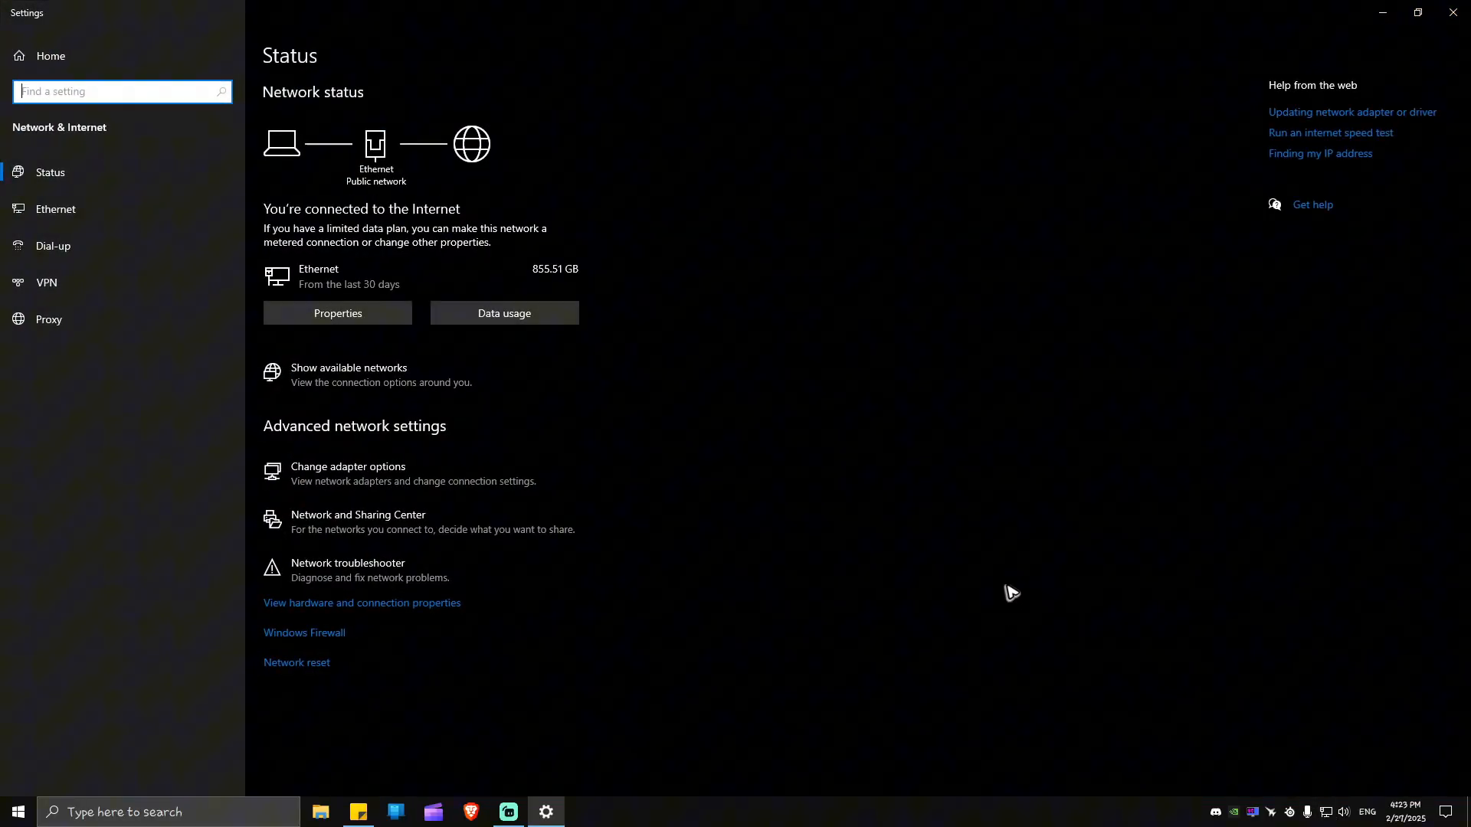
pyautogui.moveTo(375, 473)
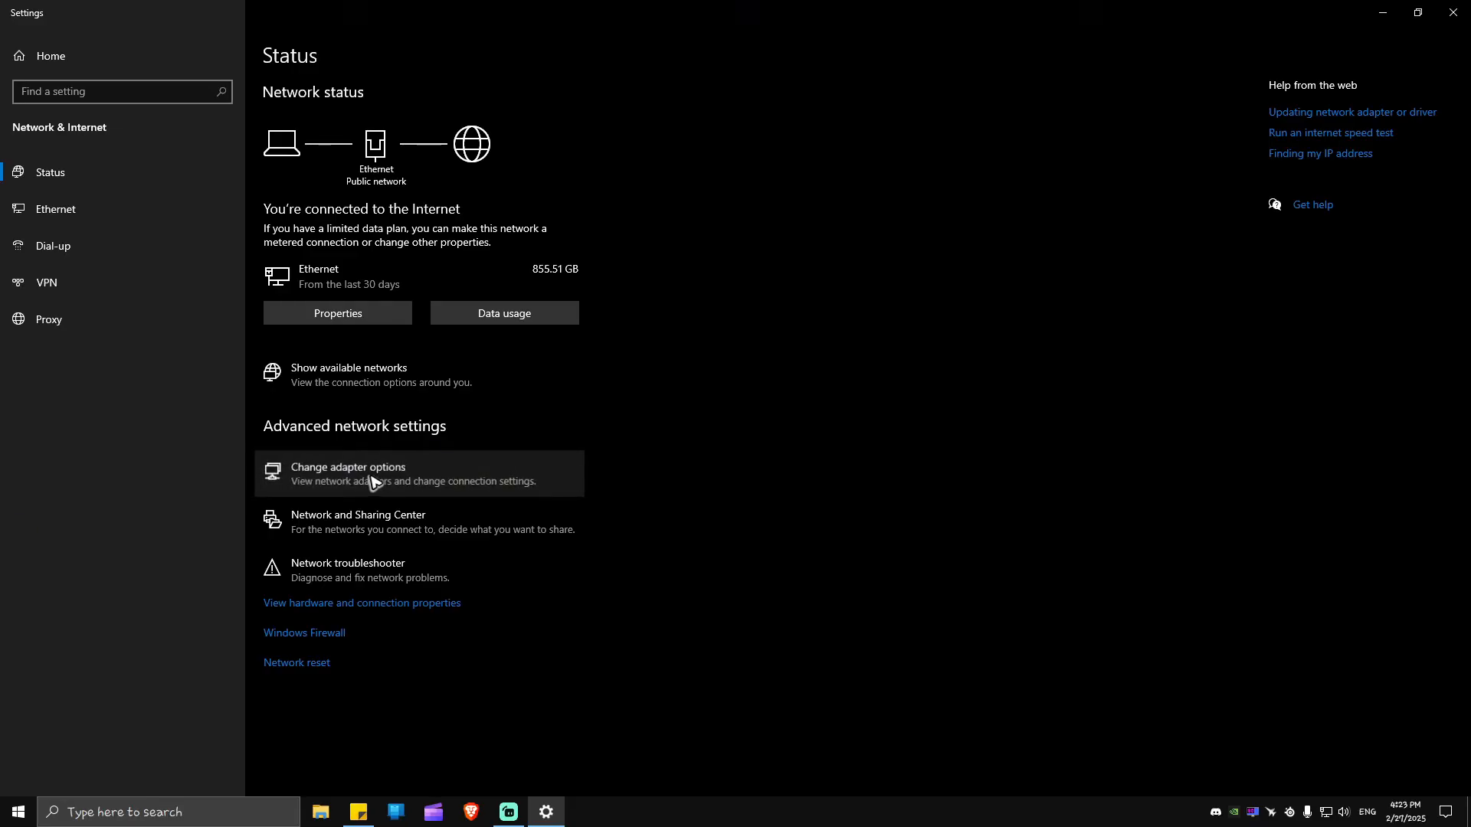
pyautogui.click(346, 467)
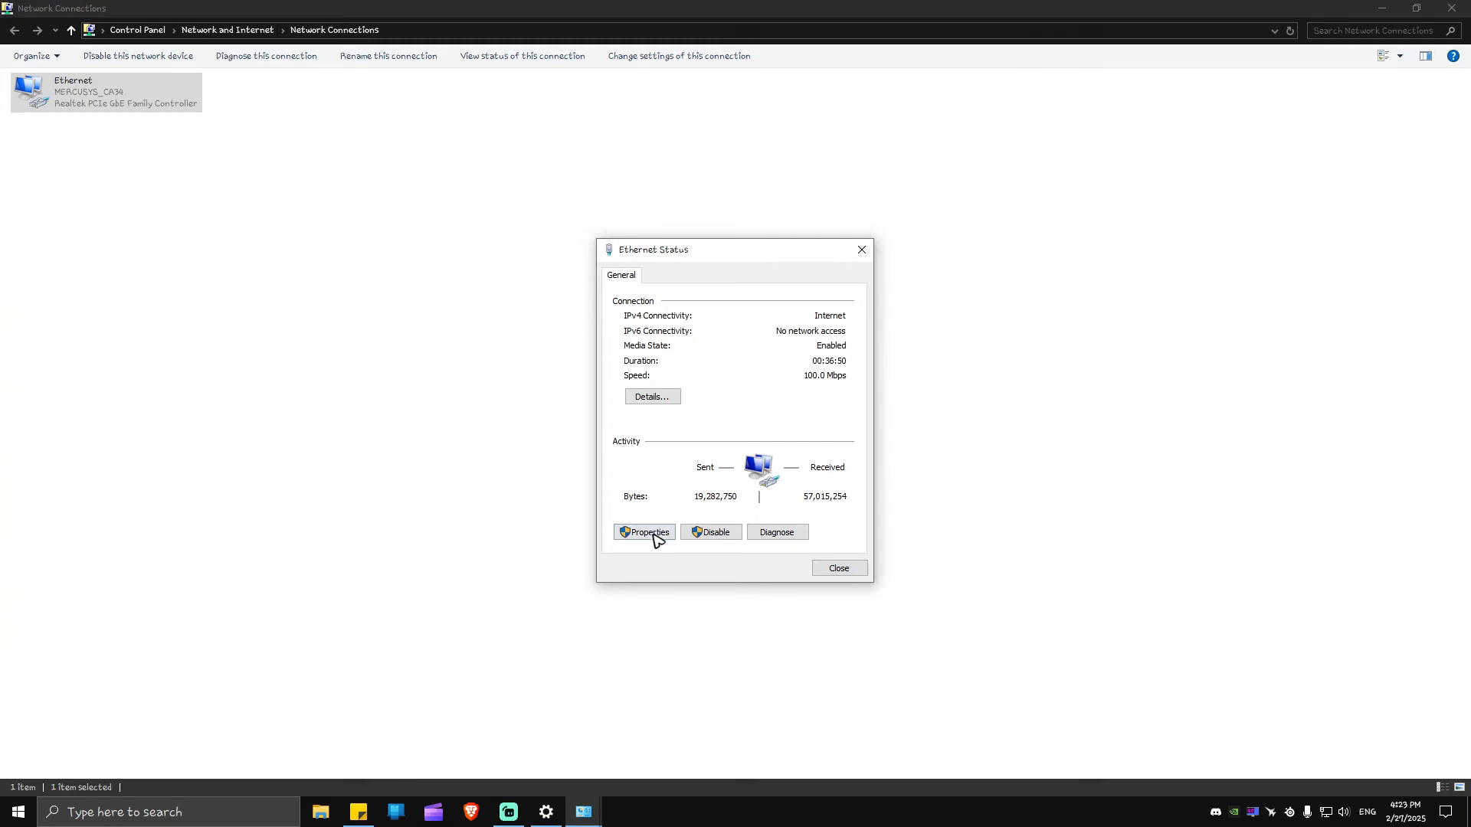
# Step: Open Ethernet Properties and the Internet Protocol Version 4 (TCP/IPv4) properties
pyautogui.click(643, 532)
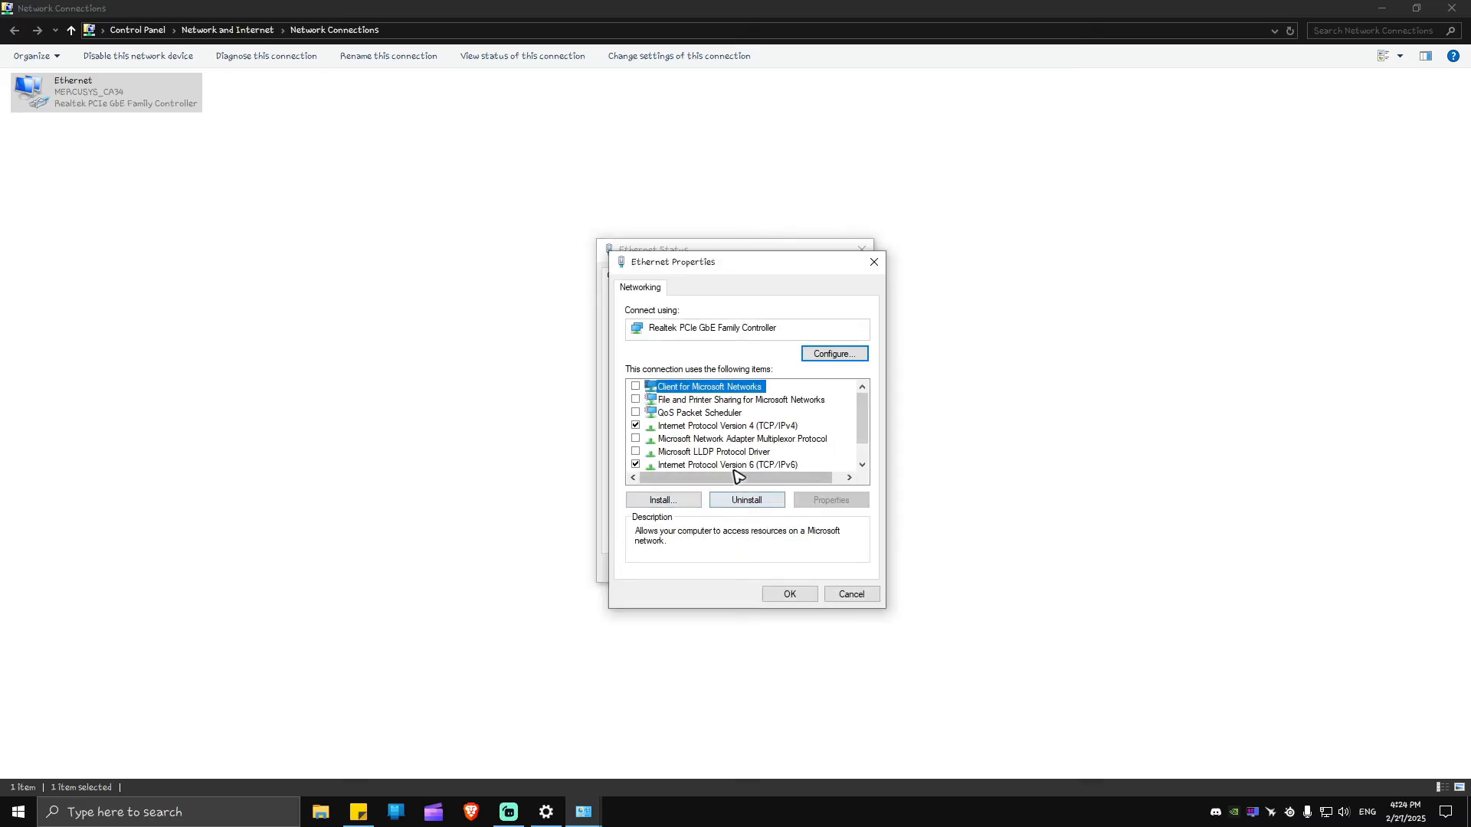
pyautogui.click(728, 425)
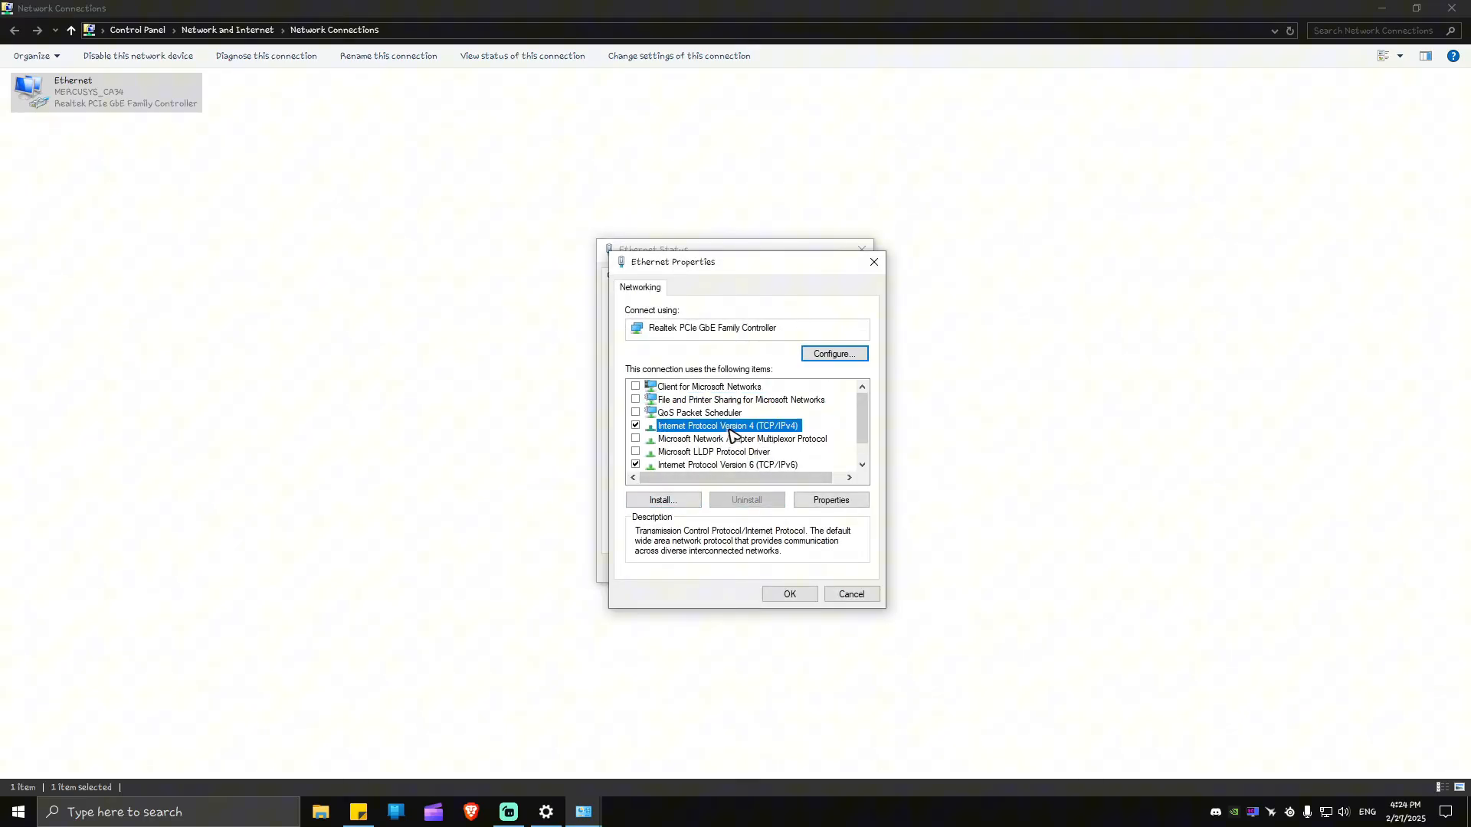
pyautogui.click(829, 498)
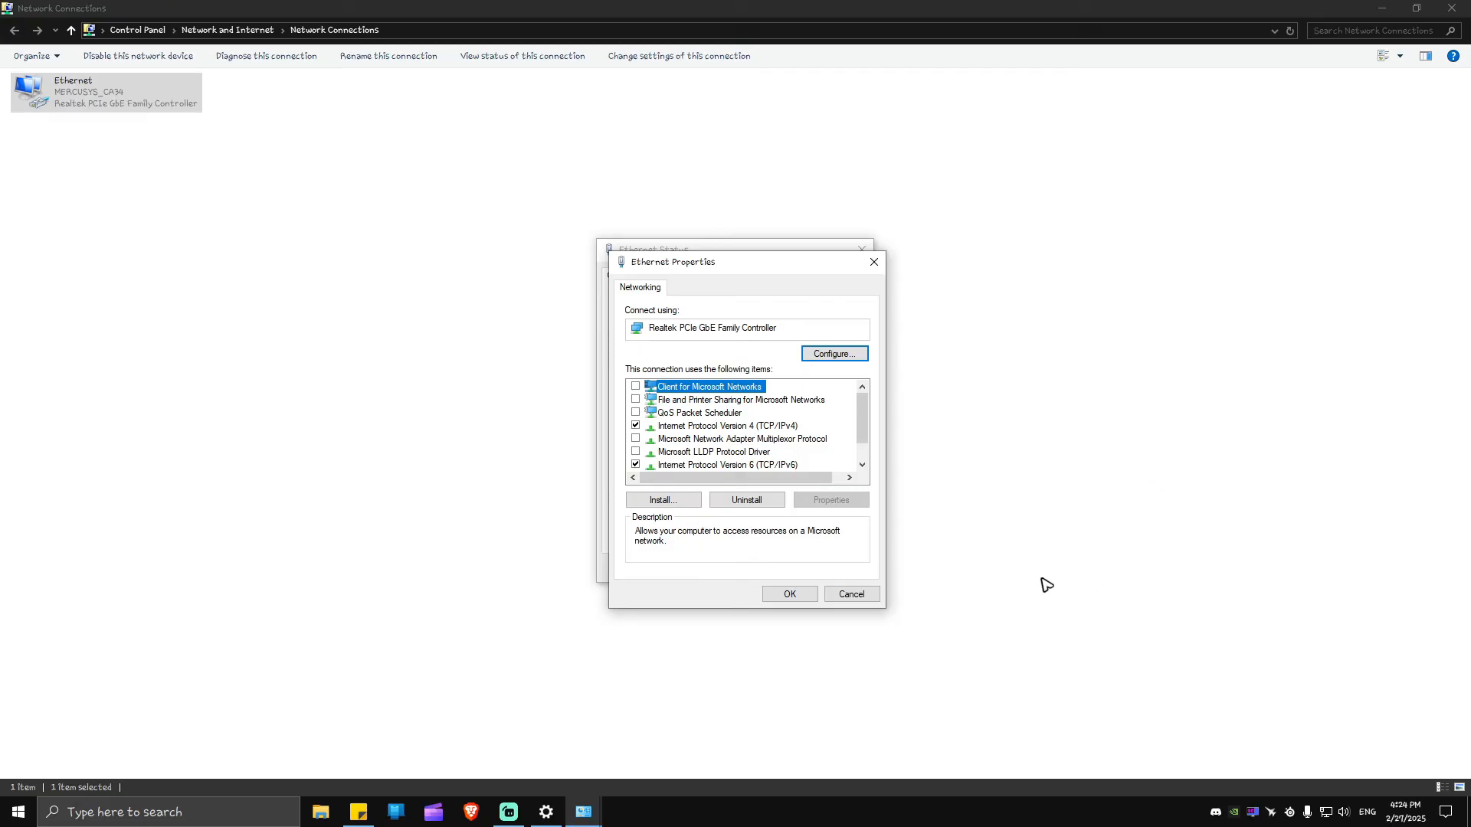
pyautogui.moveTo(740, 447)
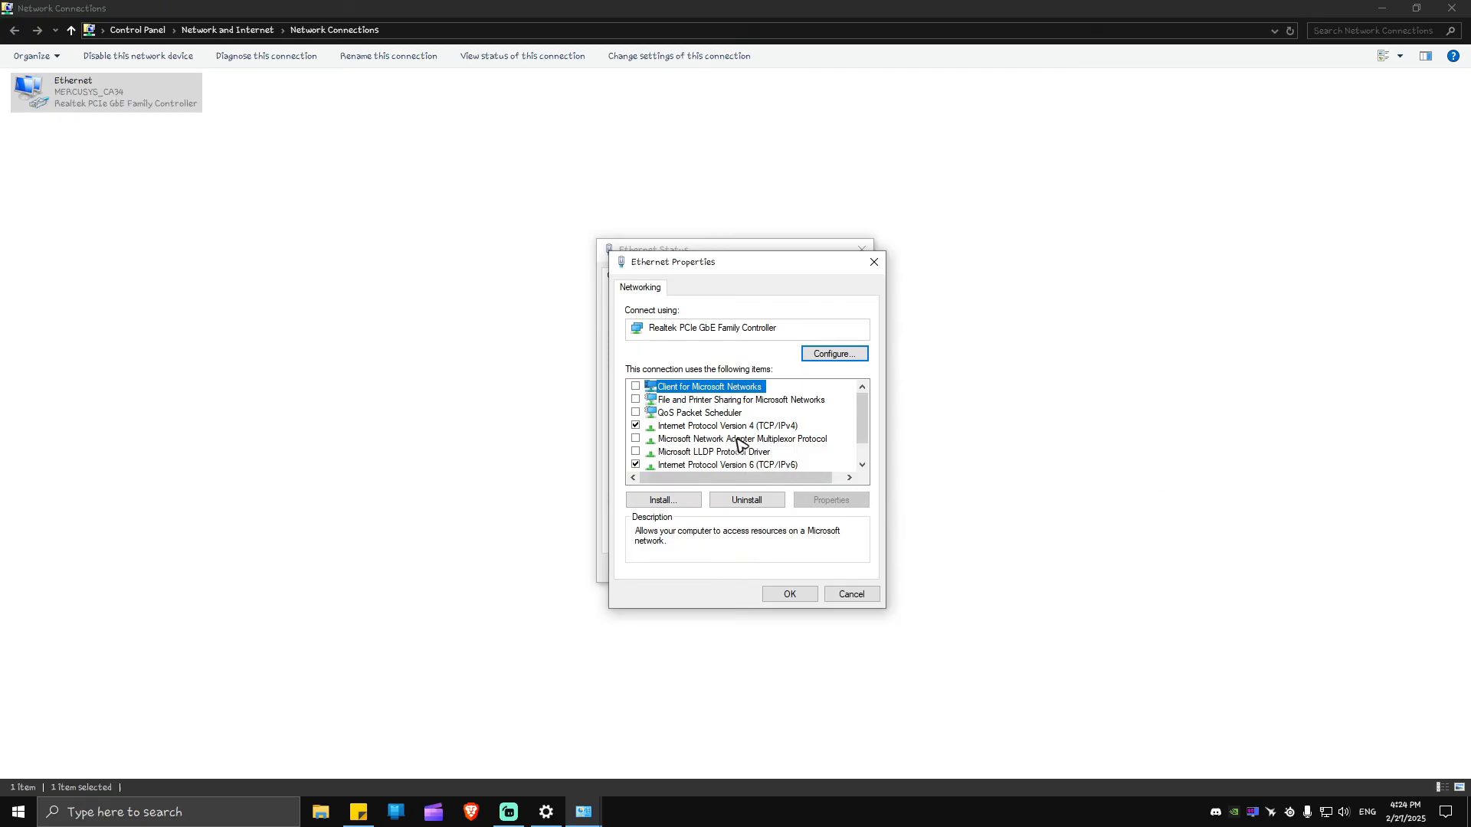
pyautogui.doubleClick(726, 425)
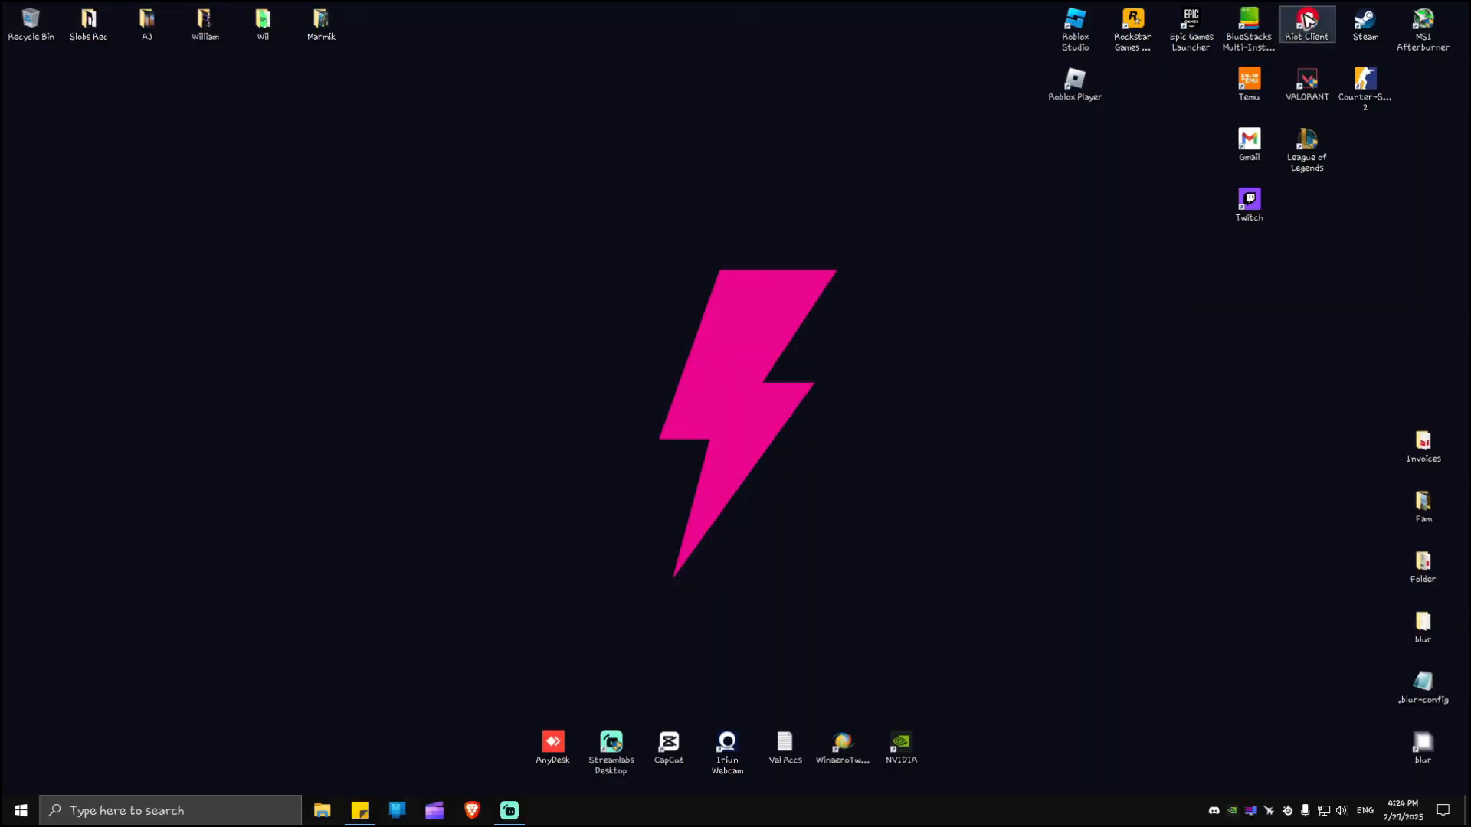
pyautogui.moveTo(1325, 36)
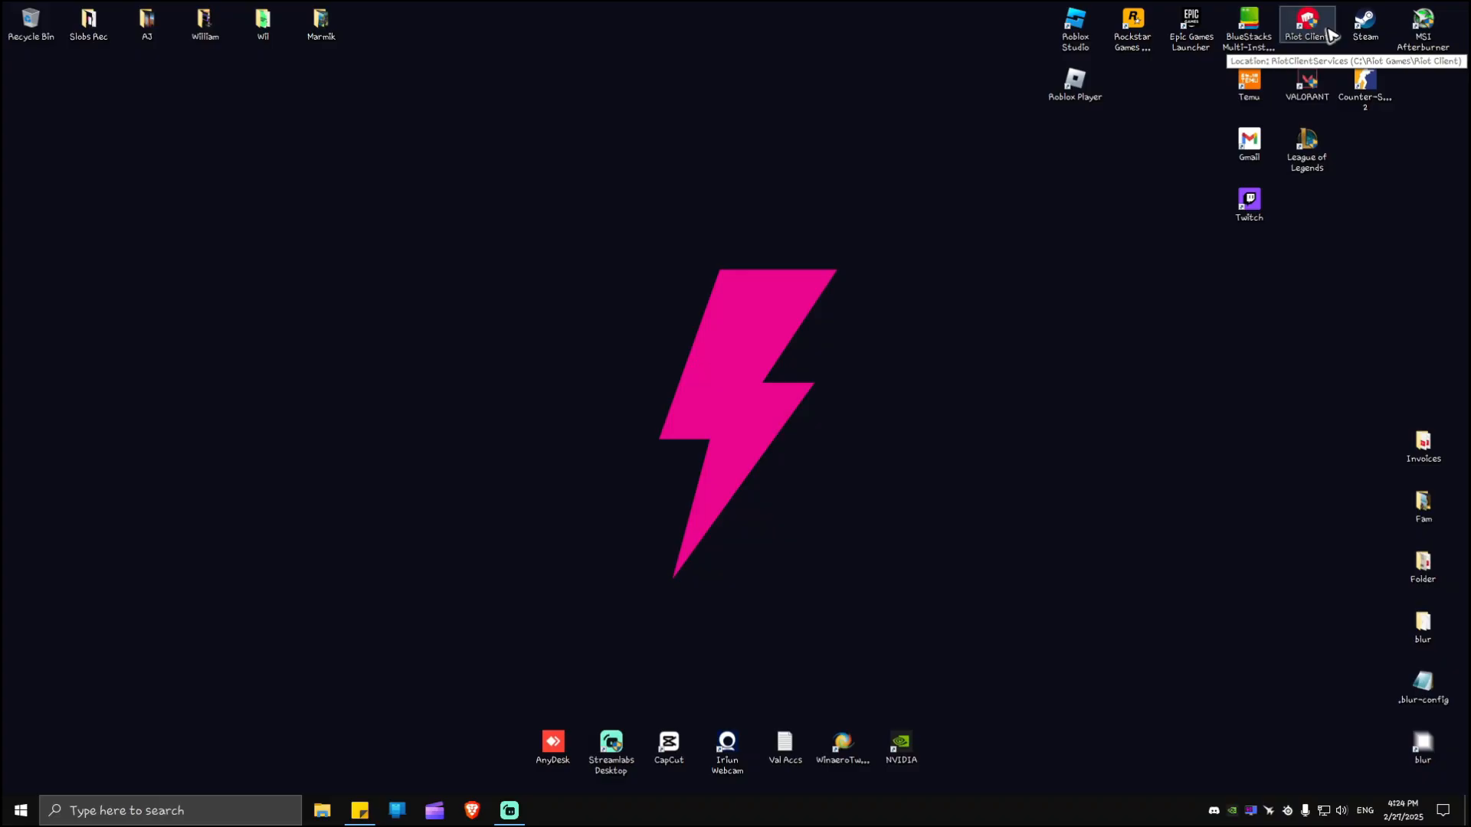
pyautogui.moveTo(970, 78)
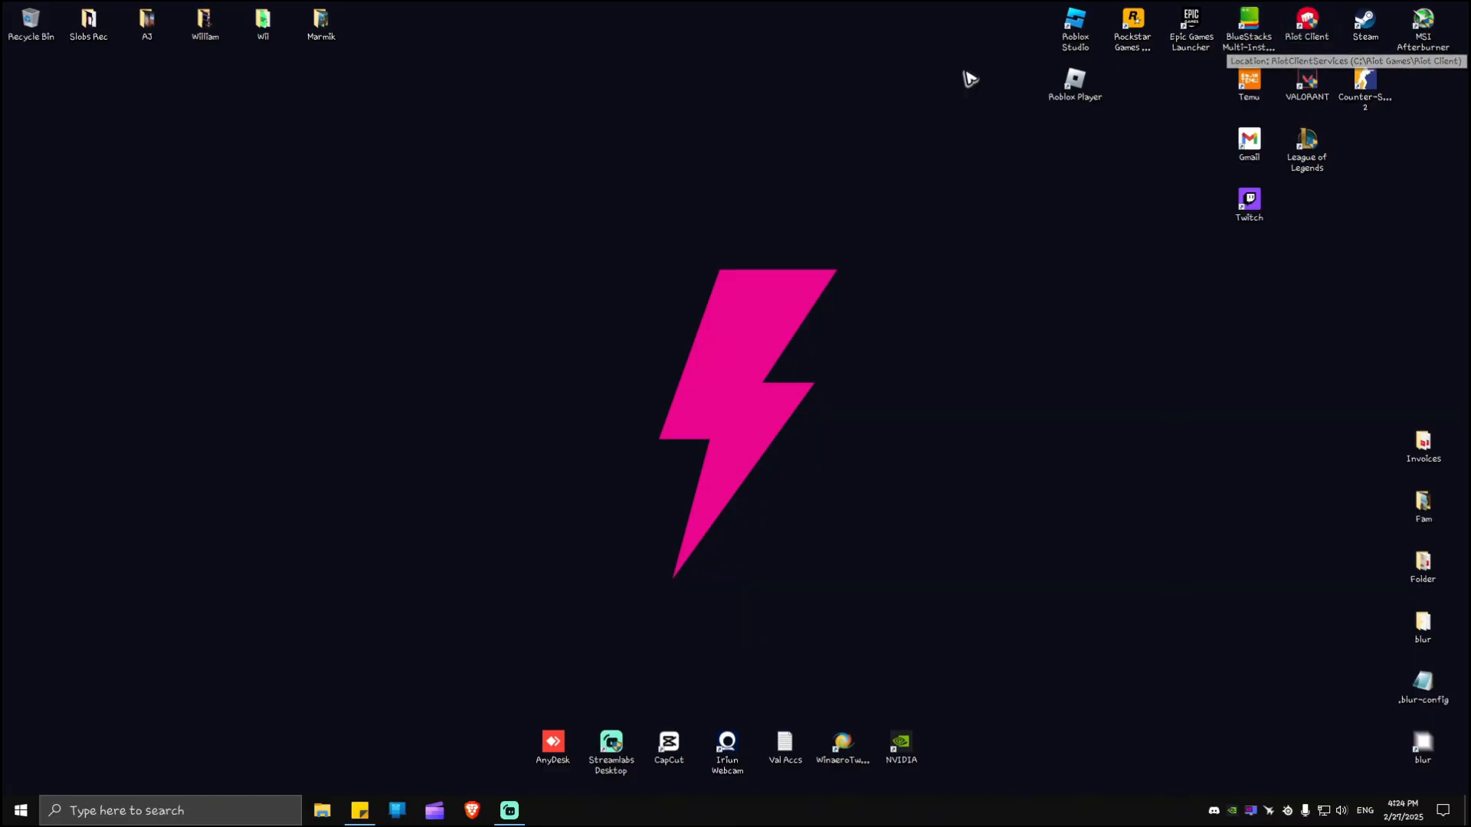